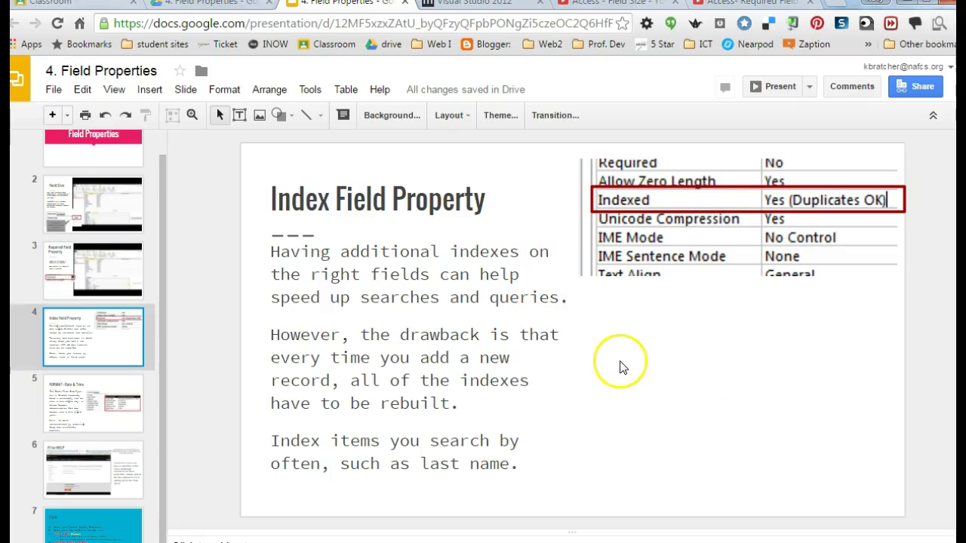
mouse_move(628, 413)
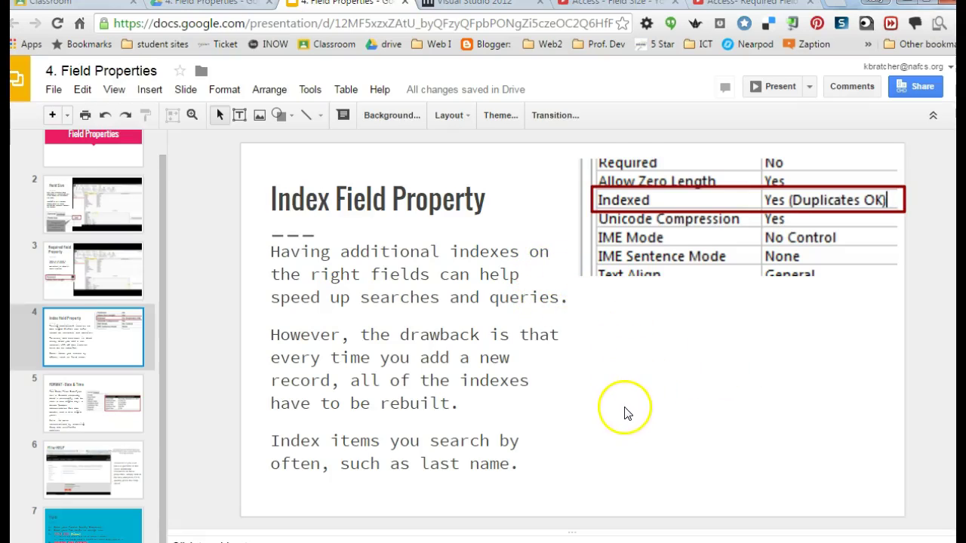
mouse_move(634, 460)
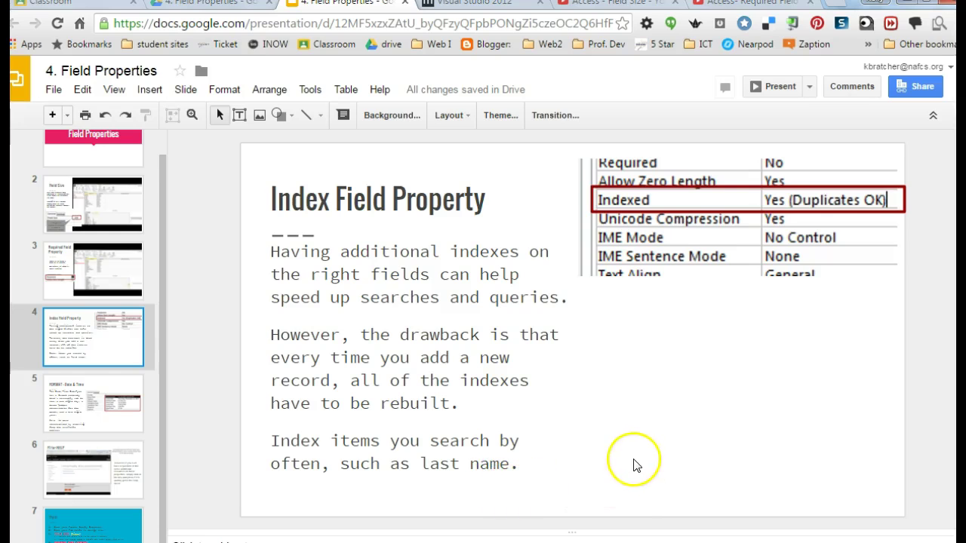
mouse_move(565, 435)
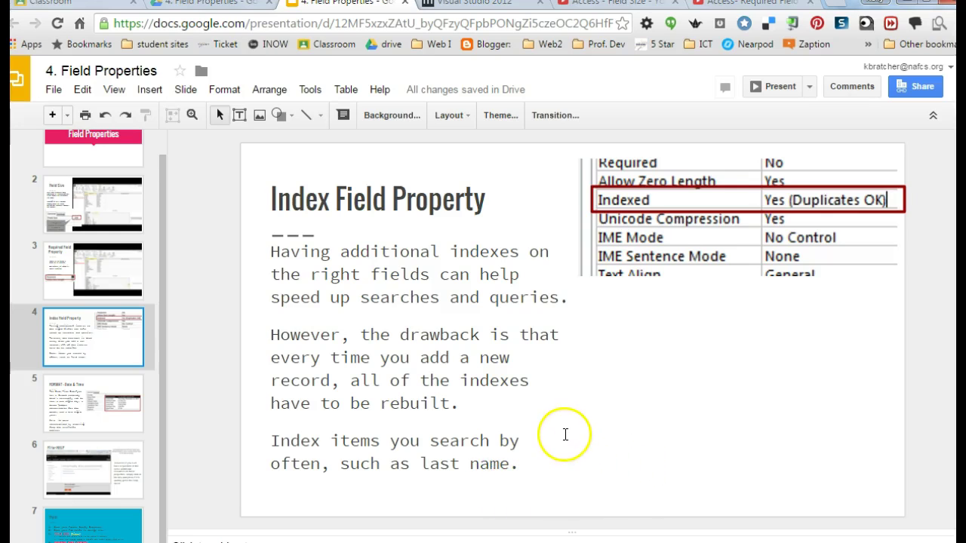
mouse_move(359, 511)
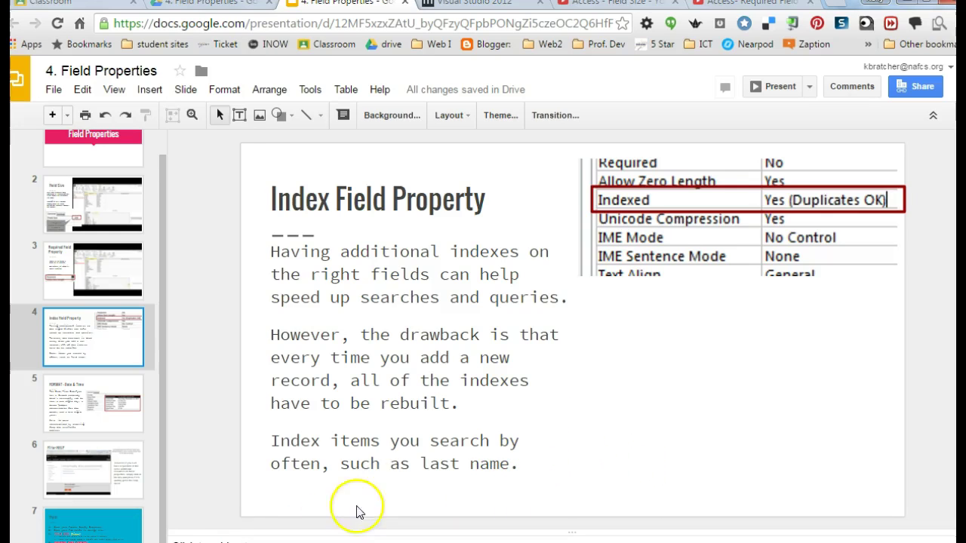
Review the Name field's Required and Indexed properties in the pets table design, Indexed Yes (Duplicates OK)
double_click(440, 465)
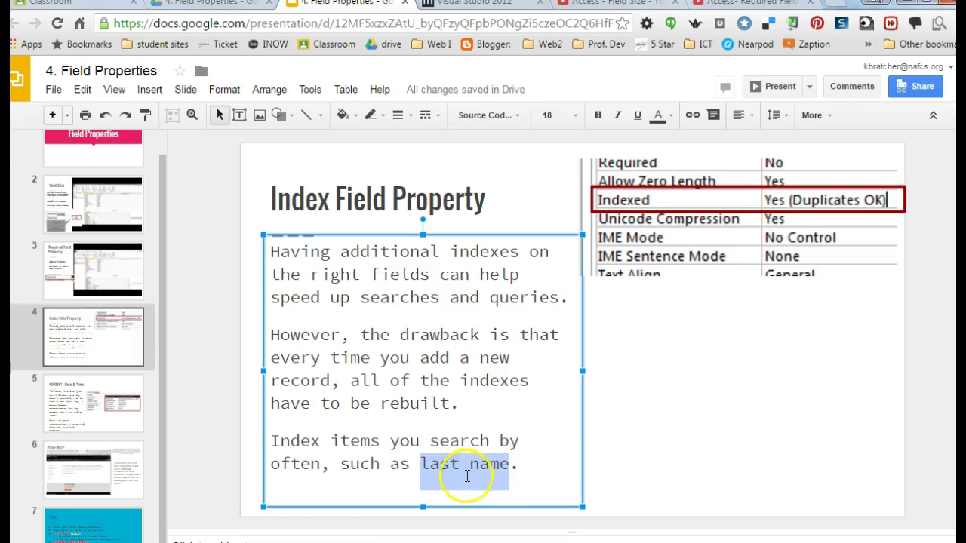
left_click_drag(467, 464, 263, 335)
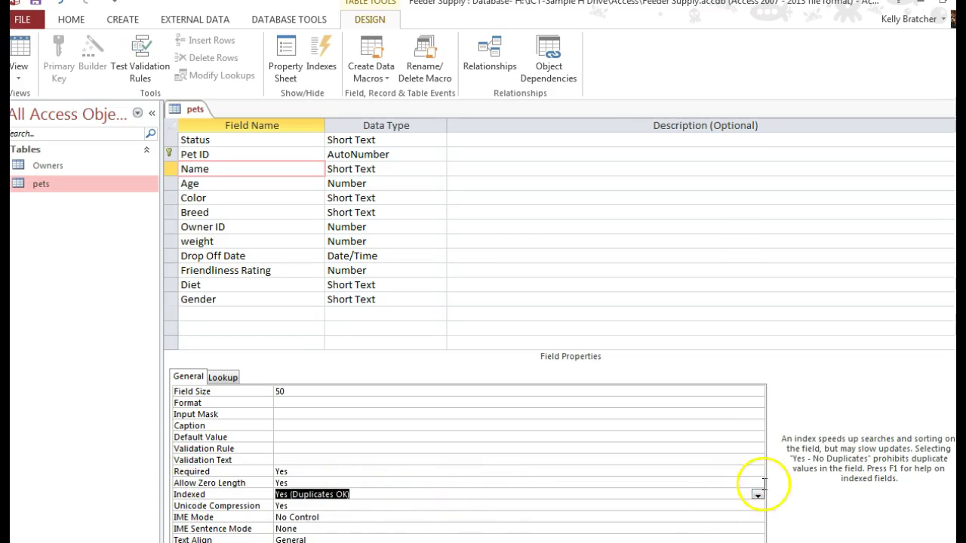
left_click(758, 495)
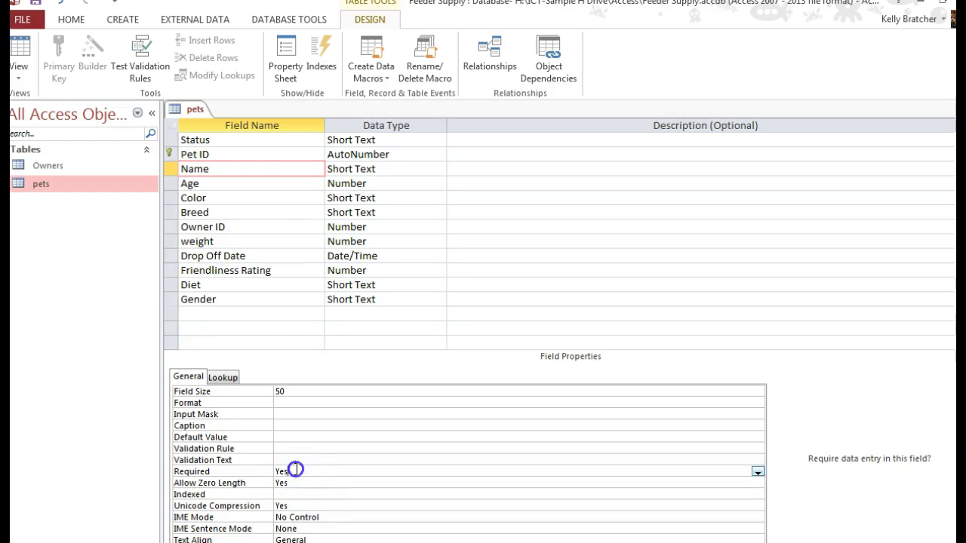
left_click(301, 495)
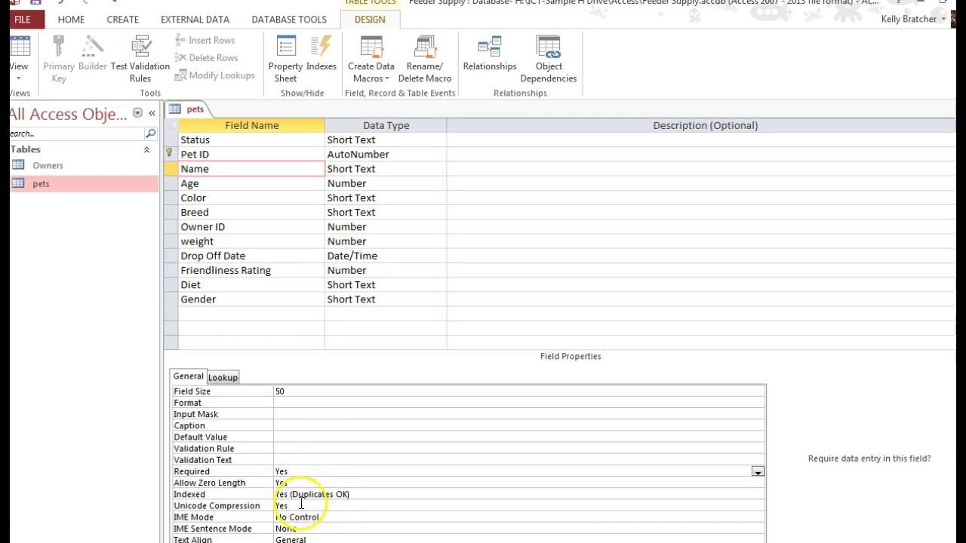